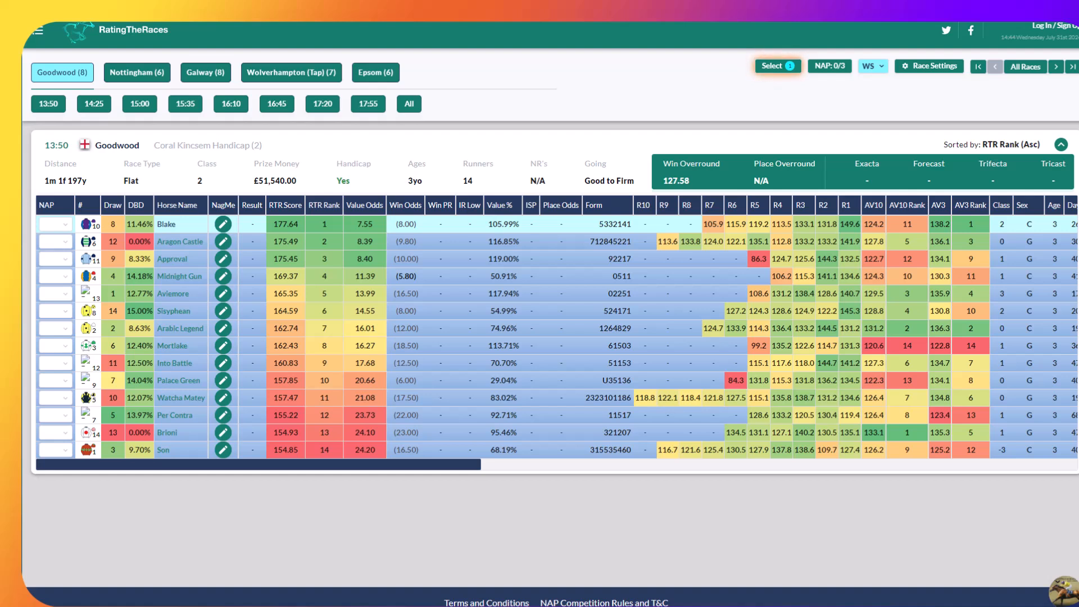
mouse_move(756, 126)
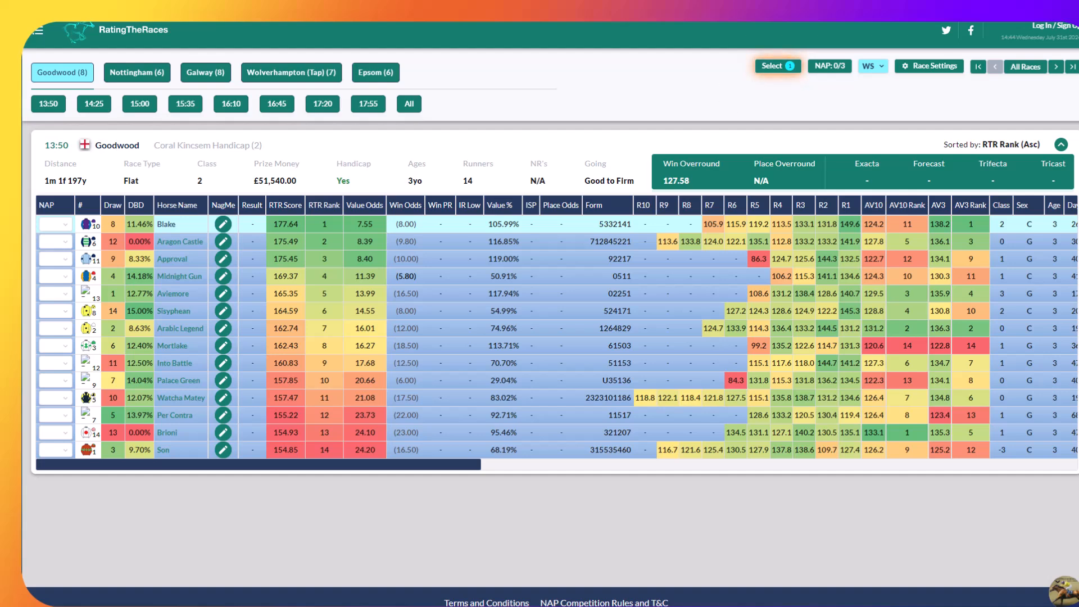
mouse_move(847, 224)
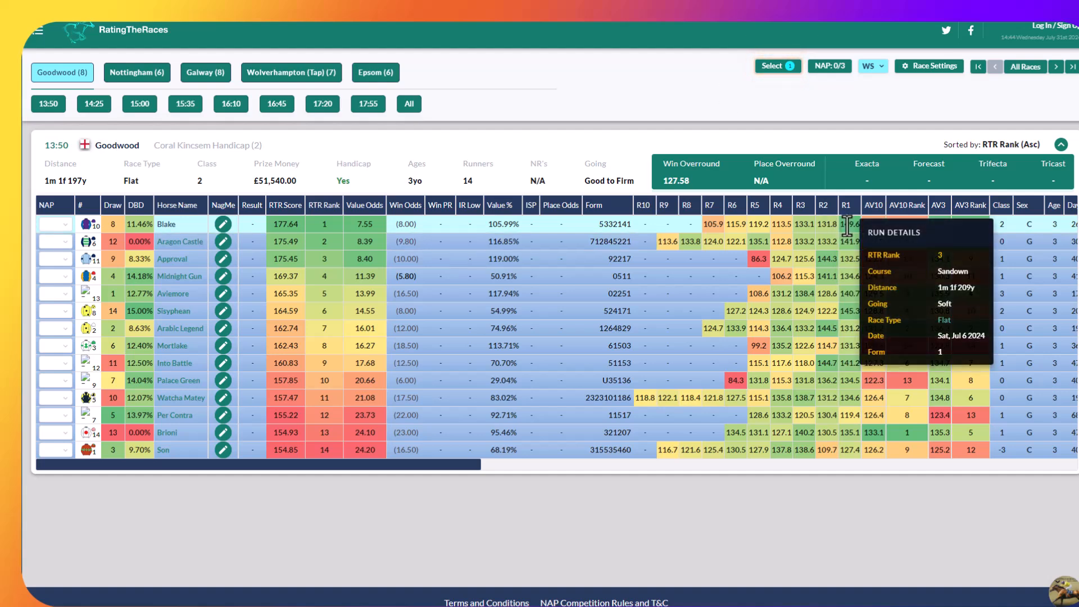
mouse_move(848, 225)
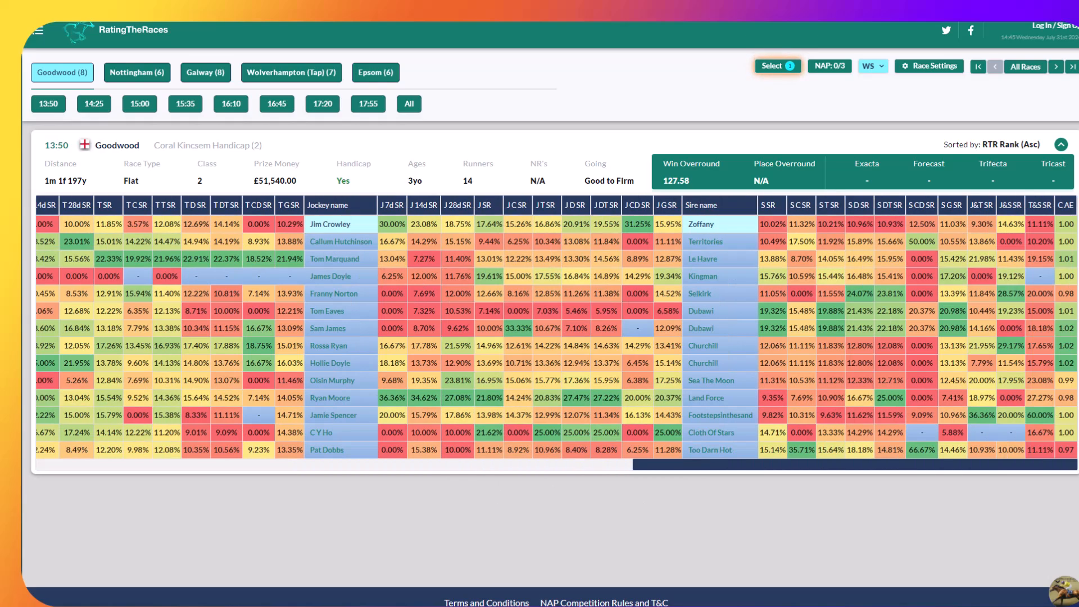
scroll("right", 3)
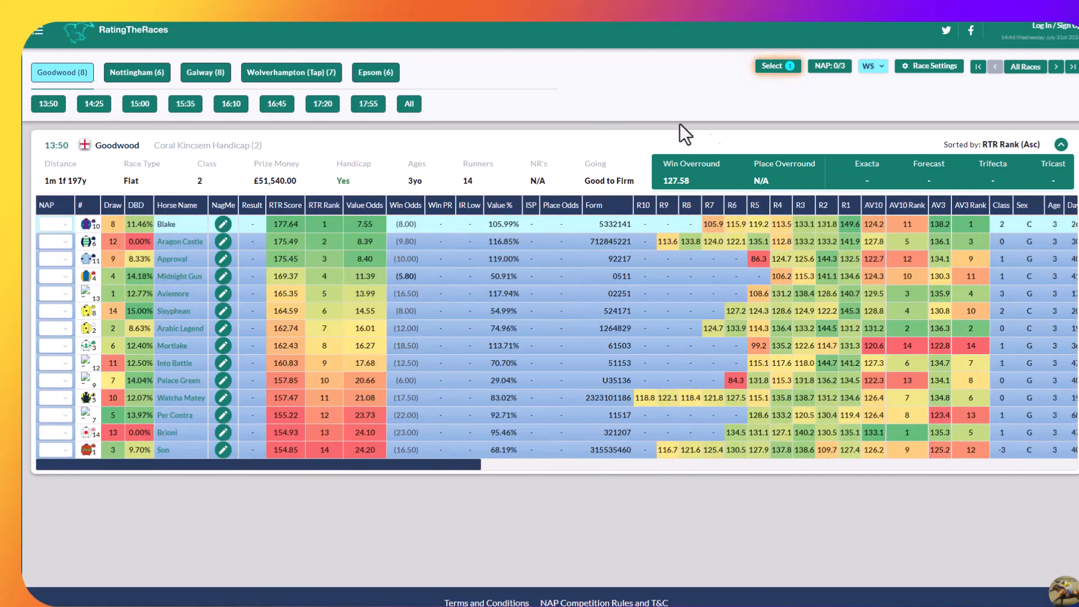
mouse_move(704, 167)
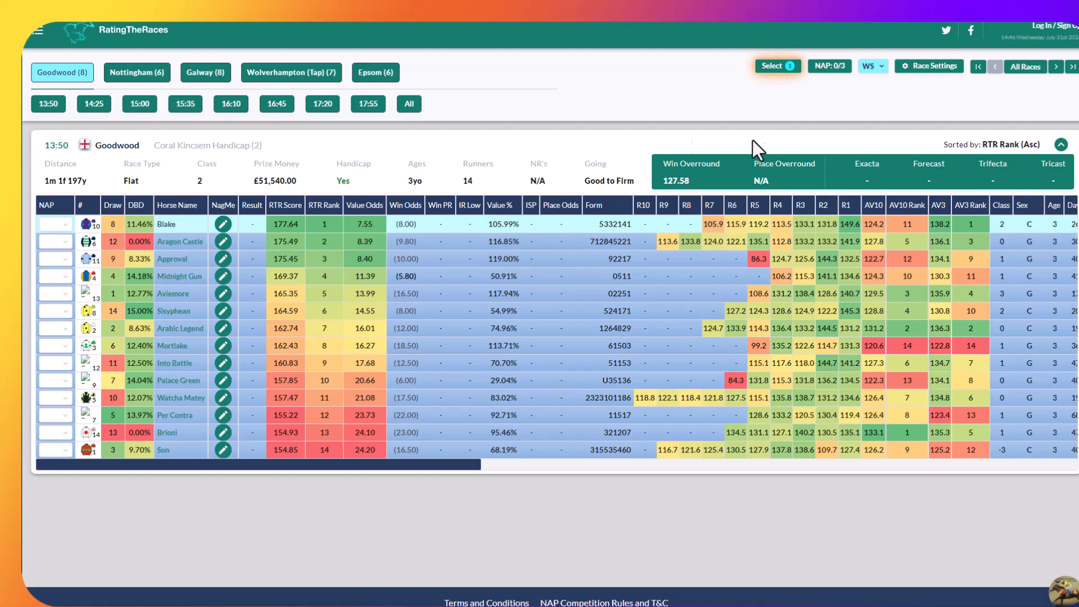
mouse_move(820, 153)
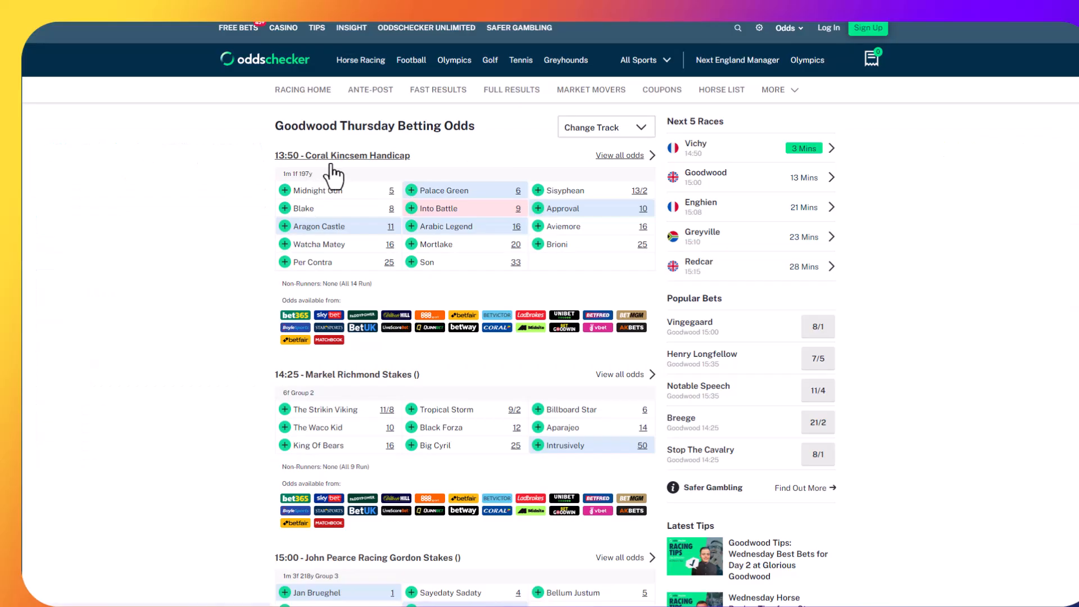
mouse_move(157, 293)
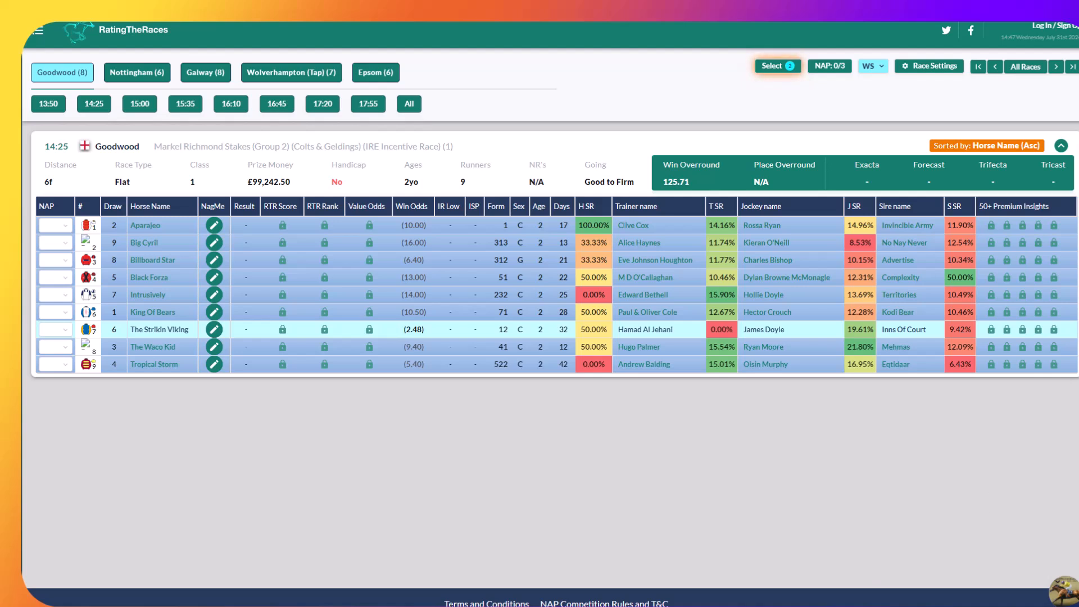
Study the Goodwood 14:25 Markel Richmond Stakes runners table, sorted by horse name
left_click(413, 329)
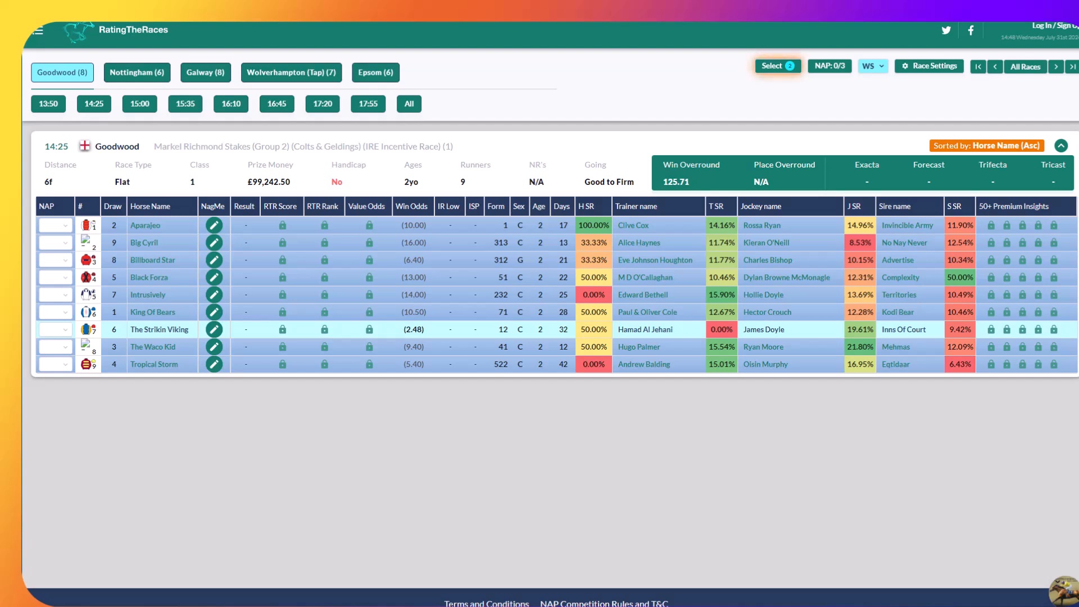
mouse_move(521, 171)
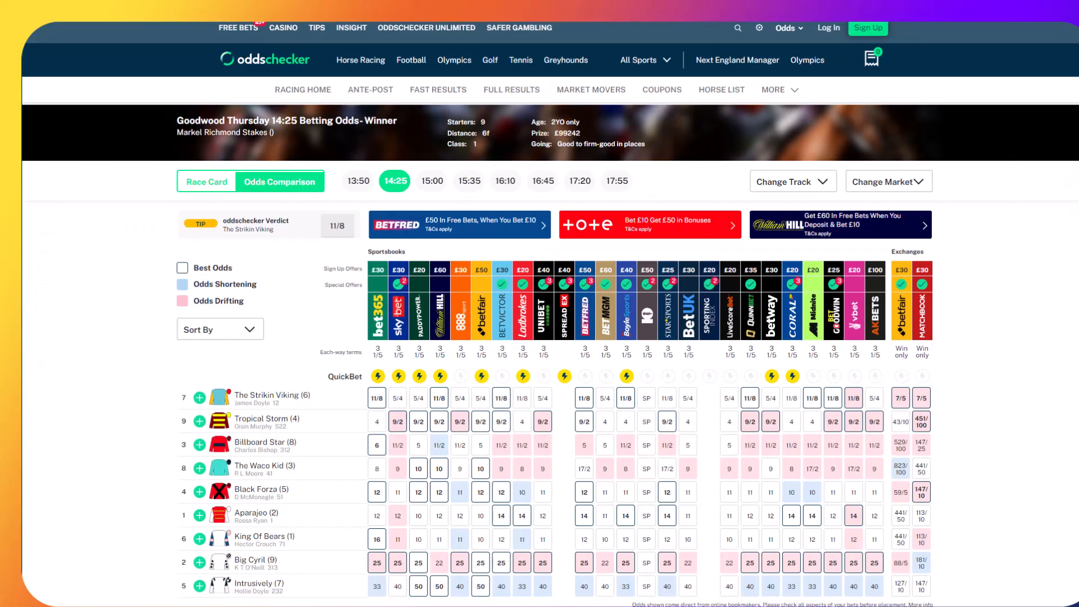
mouse_move(293, 307)
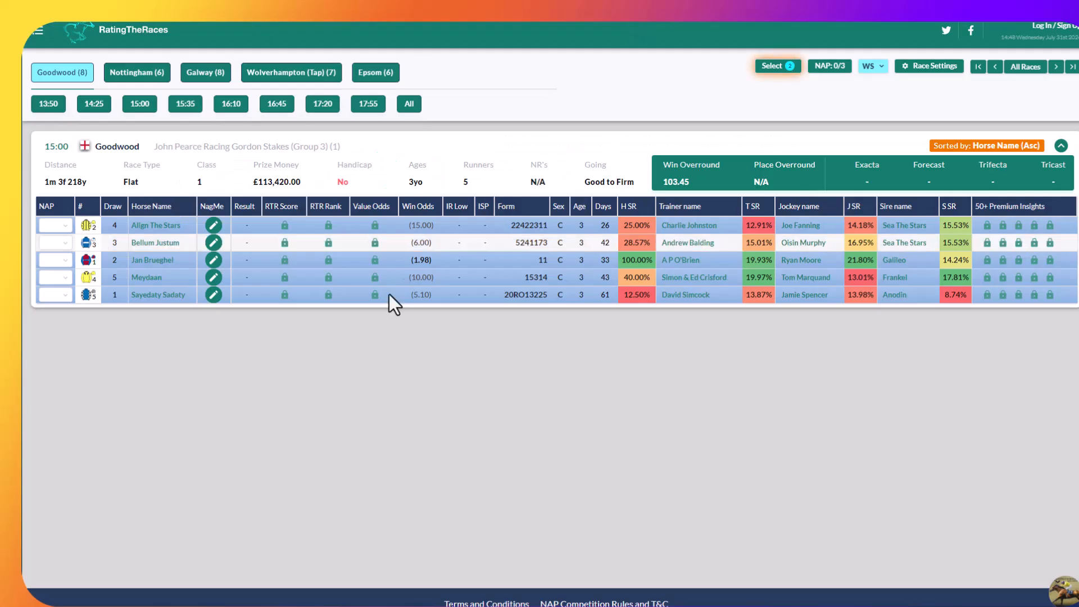
mouse_move(407, 402)
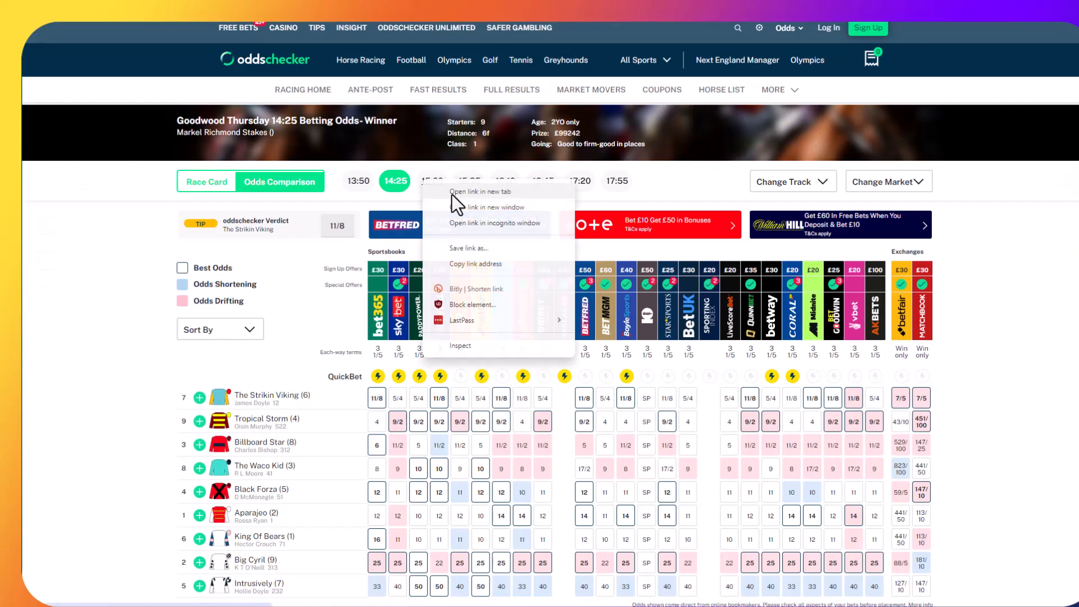
left_click(431, 180)
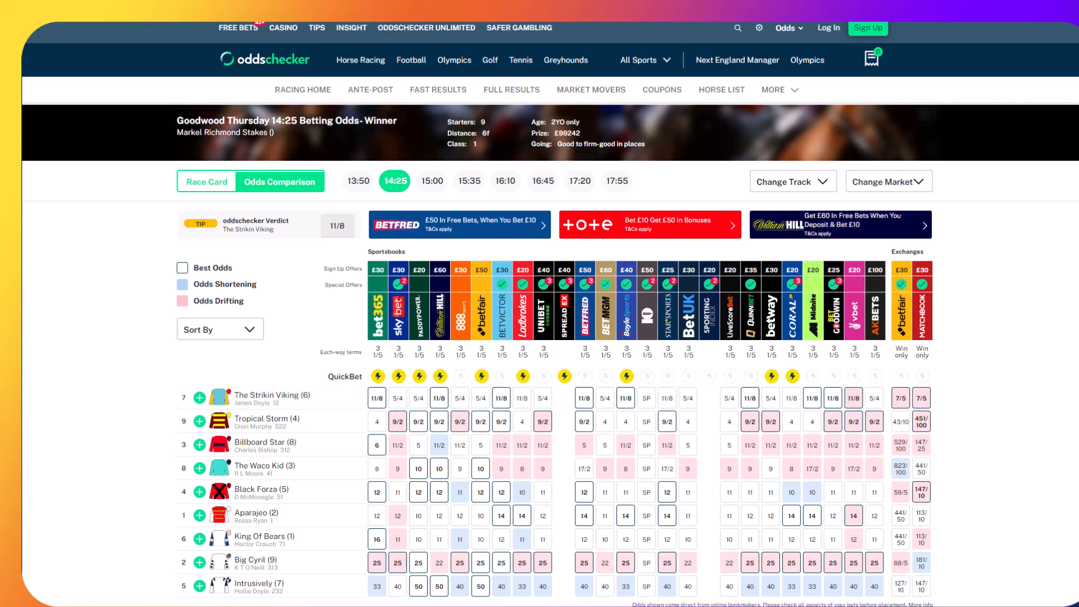
Compare the Goodwood 15:00 and 14:25 odds, putting favourite Jan Brueghel at 1/1 on the bet slip
left_click(431, 181)
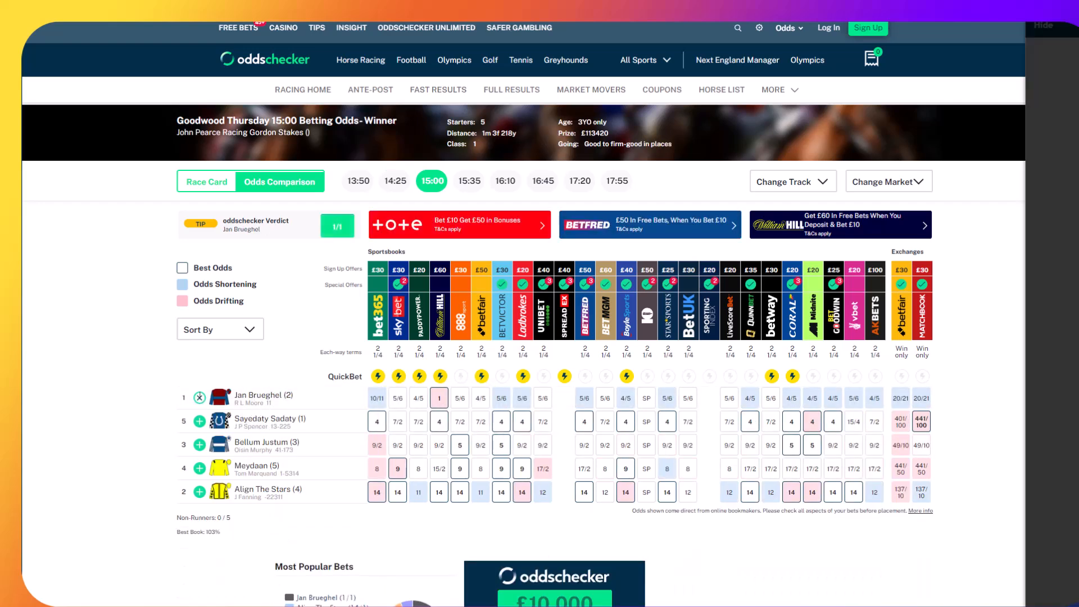
left_click(394, 181)
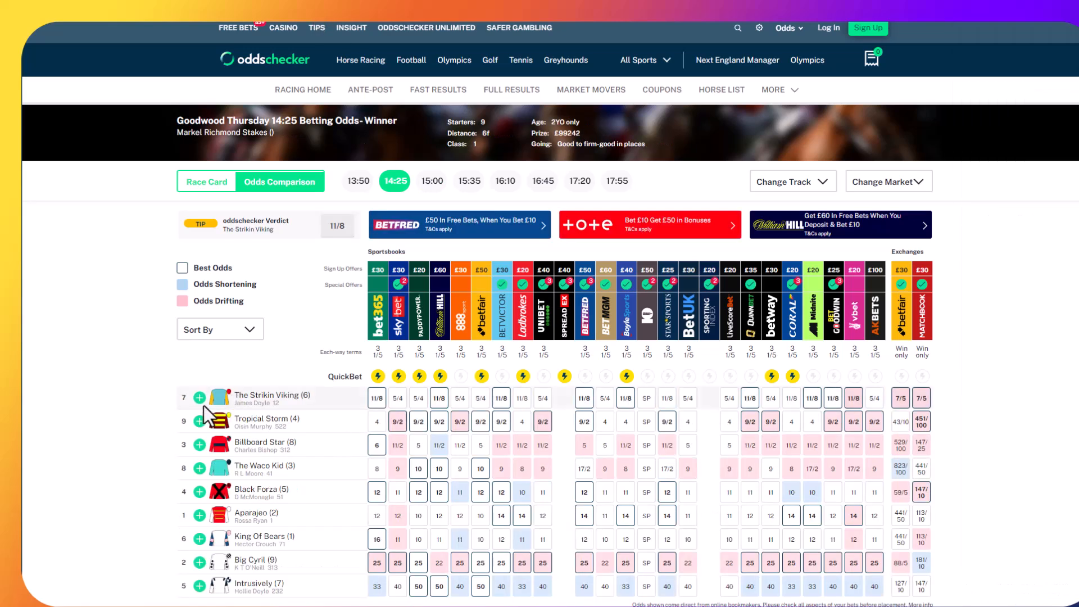
left_click(199, 398)
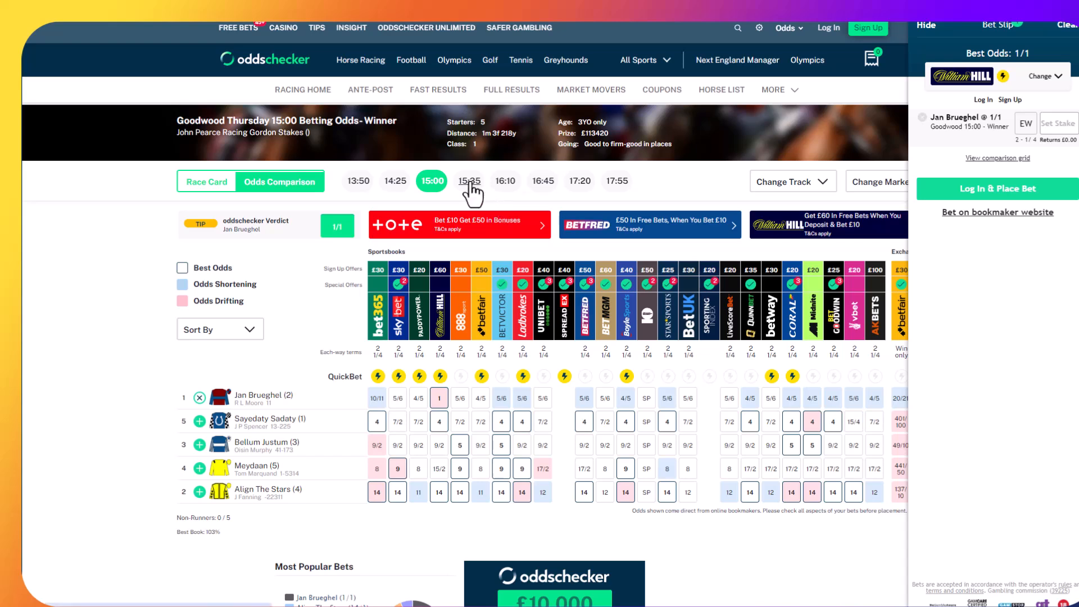
Show the Goodwood 15:35 odds comparison, headed by Opera Singer and Emily Upjohn
left_click(468, 181)
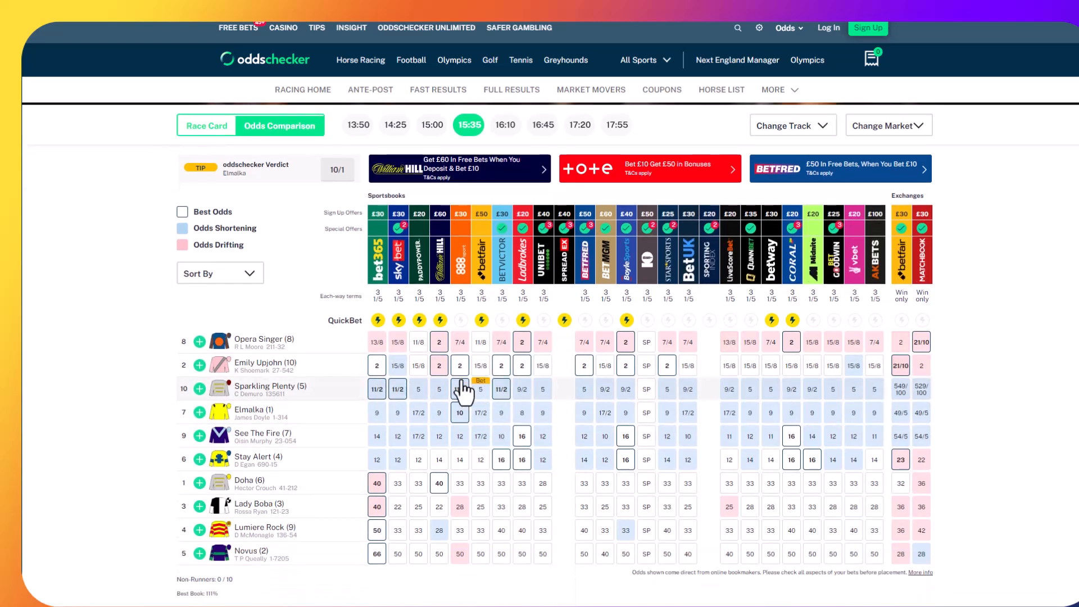
mouse_move(625, 346)
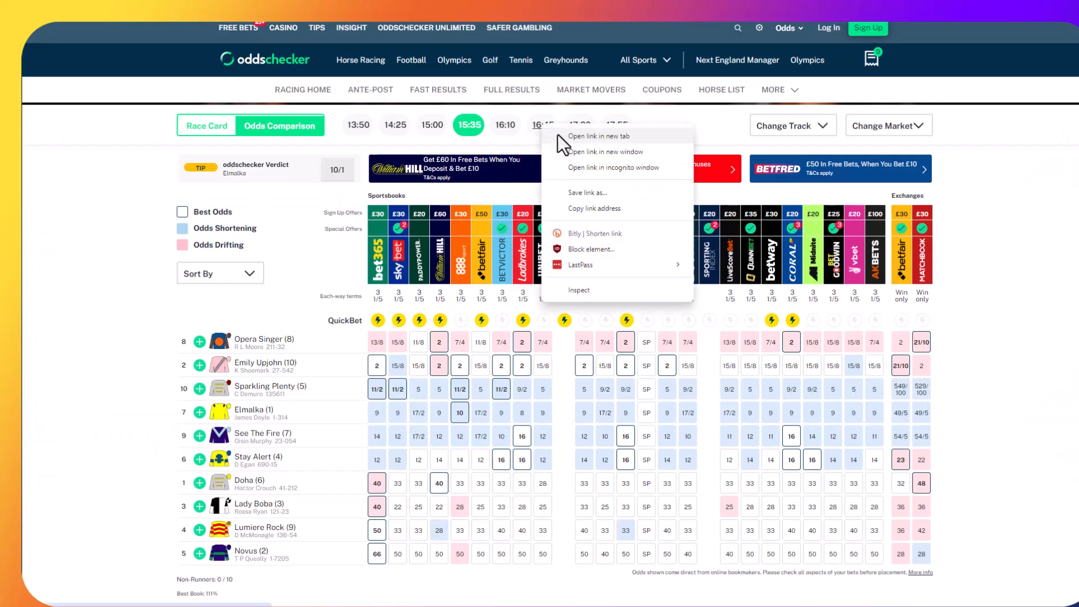
Open the Goodwood 16:45 Buccellati Handicap odds separately, with Kendall Roy the 4/1 pick
left_click(542, 124)
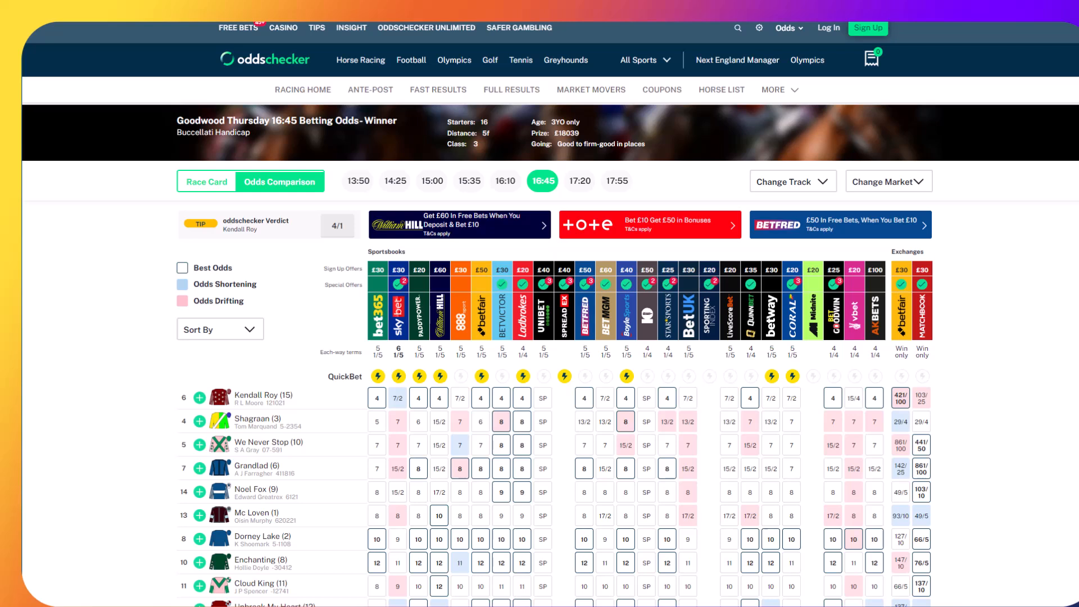
mouse_move(959, 243)
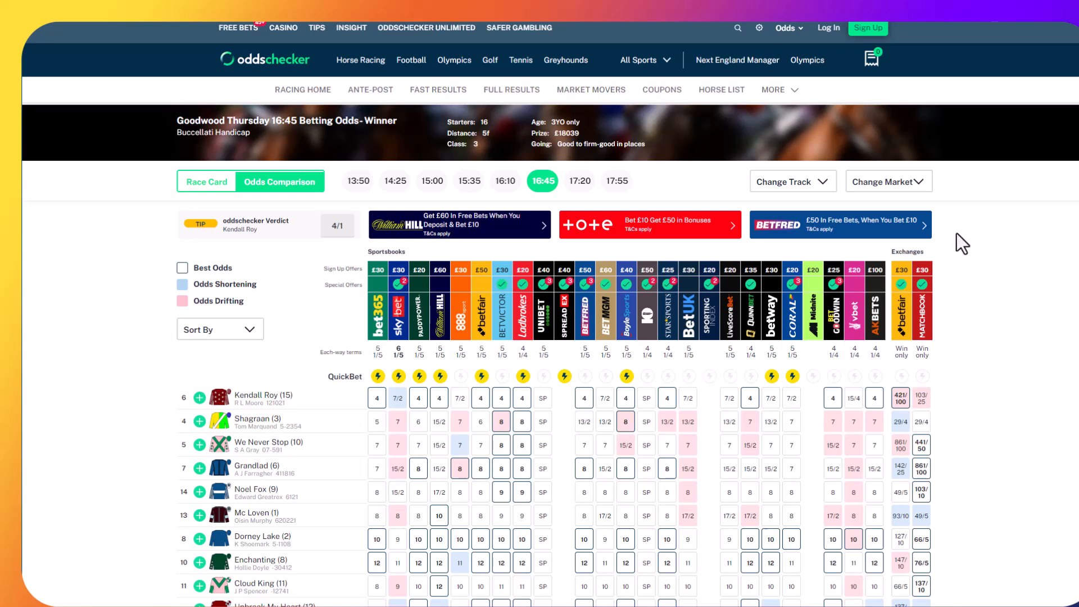
mouse_move(792, 337)
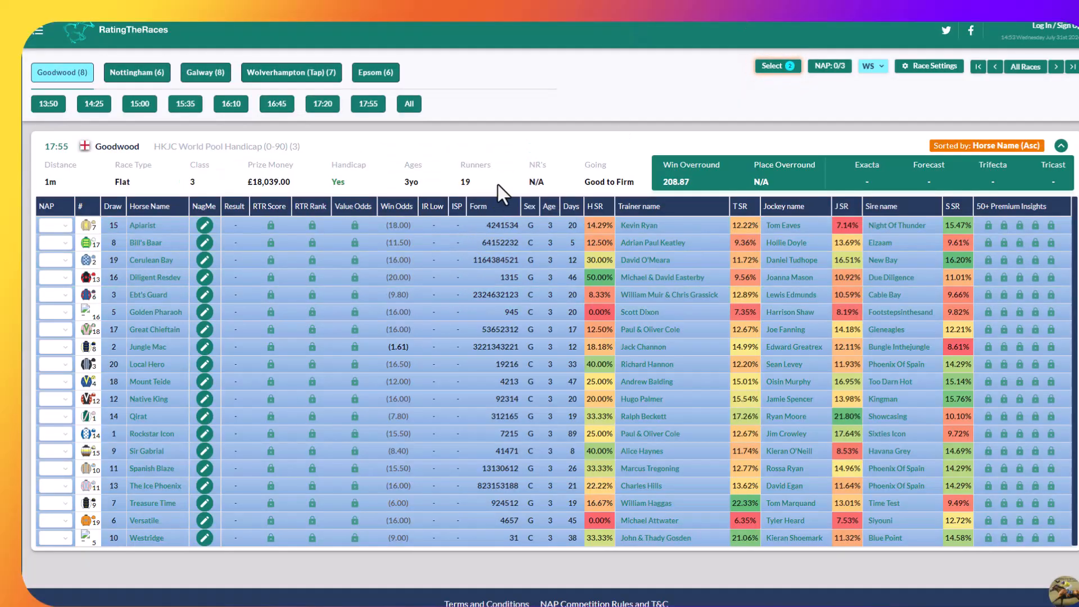
mouse_move(512, 169)
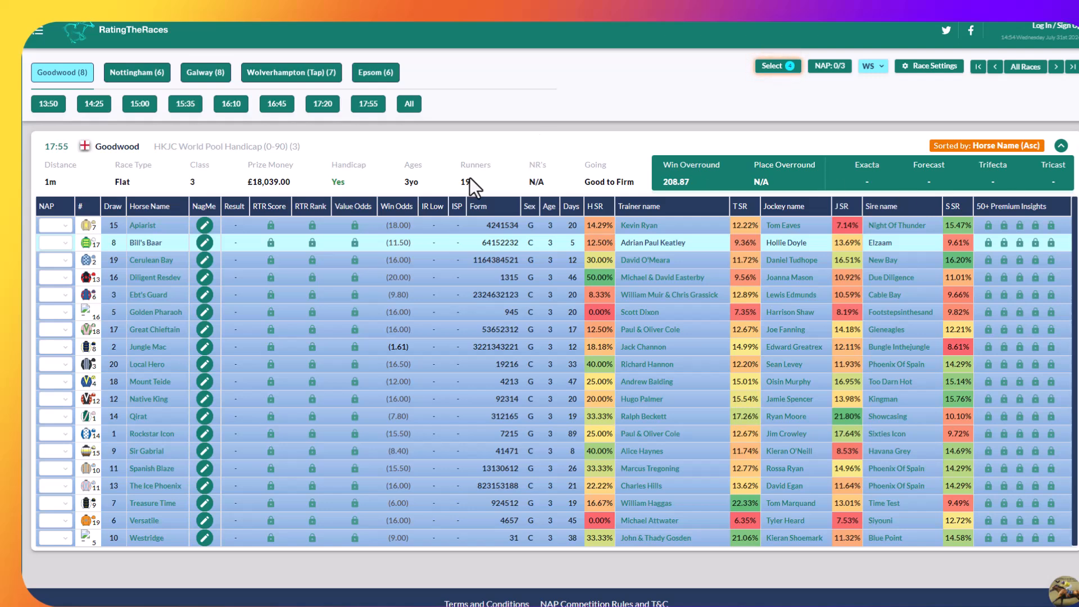
mouse_move(474, 187)
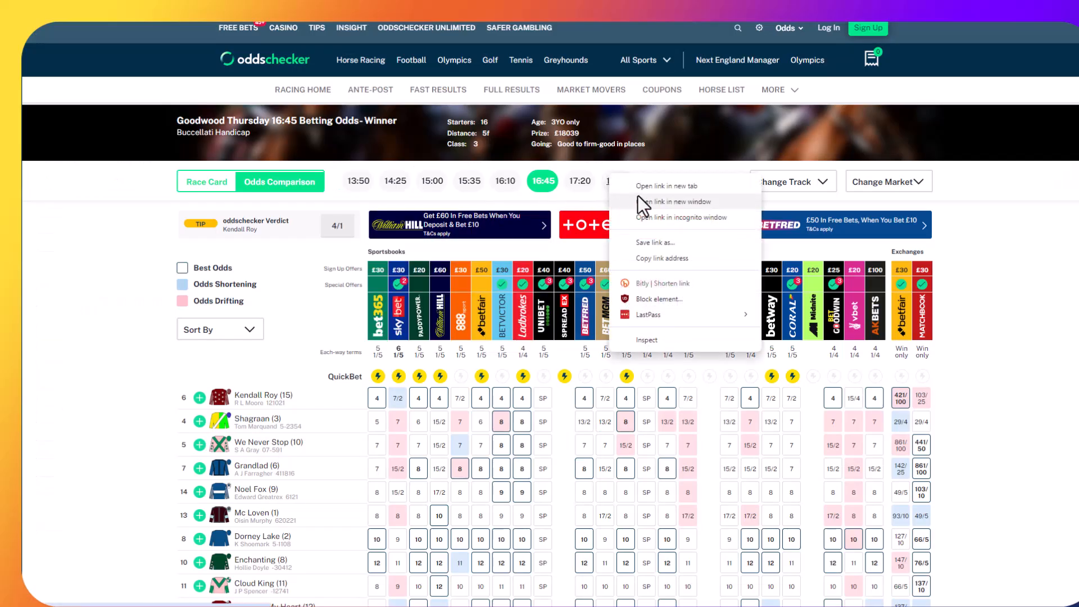
Open the linked Galway Thursday odds page in a new window
left_click(621, 181)
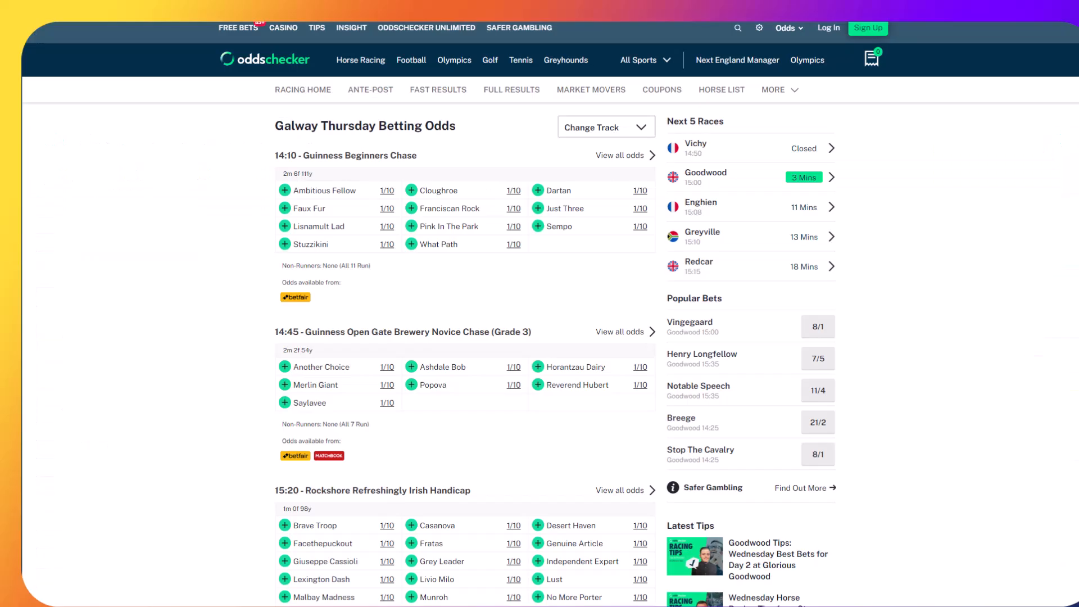
Scroll down through the Galway Thursday race list and runners
scroll("down", 3)
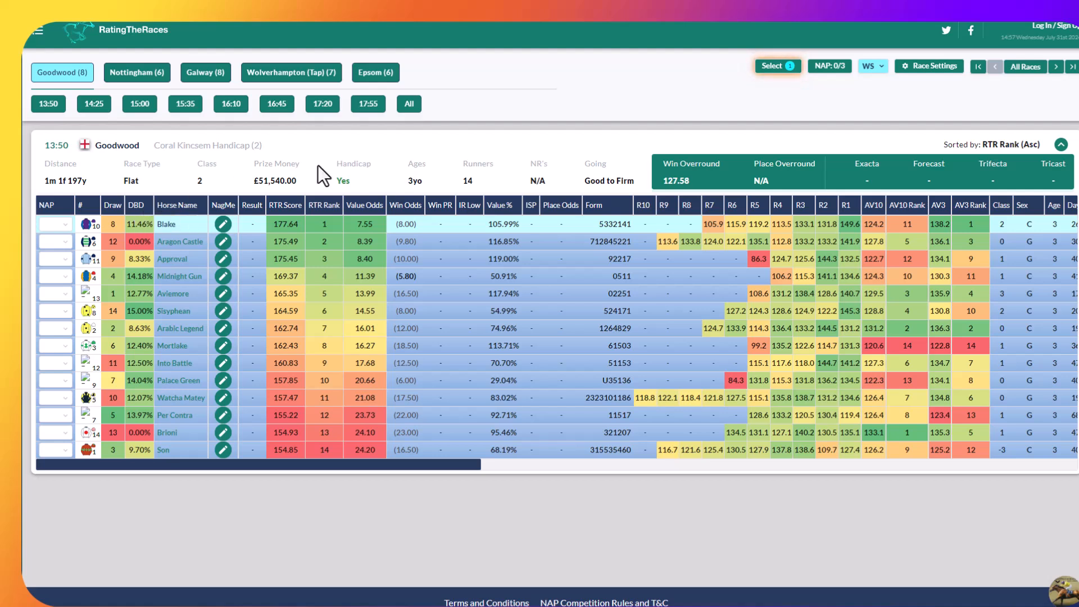
mouse_move(383, 153)
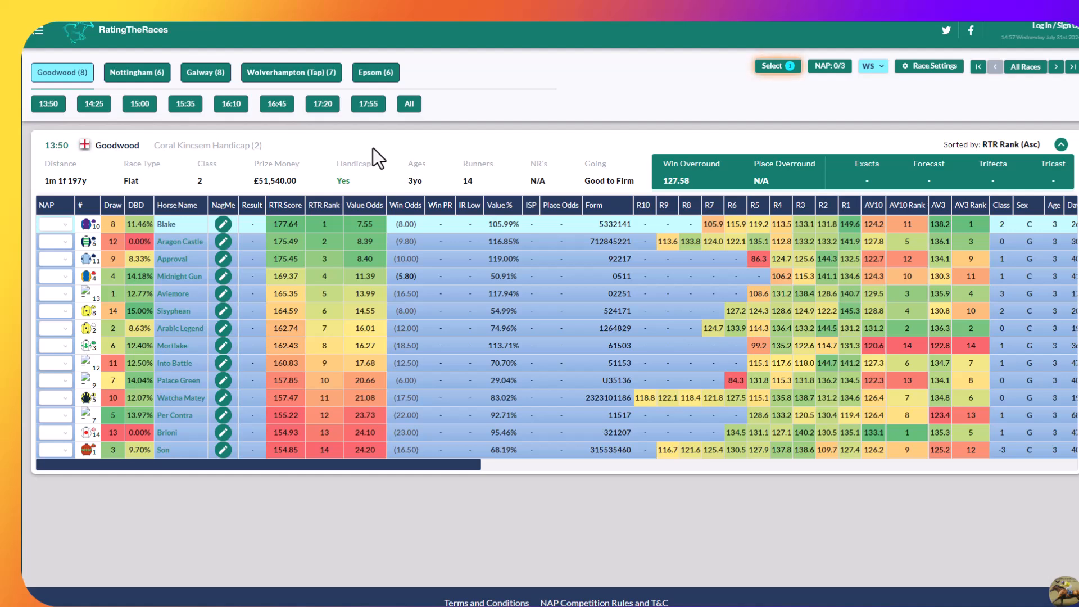
mouse_move(151, 122)
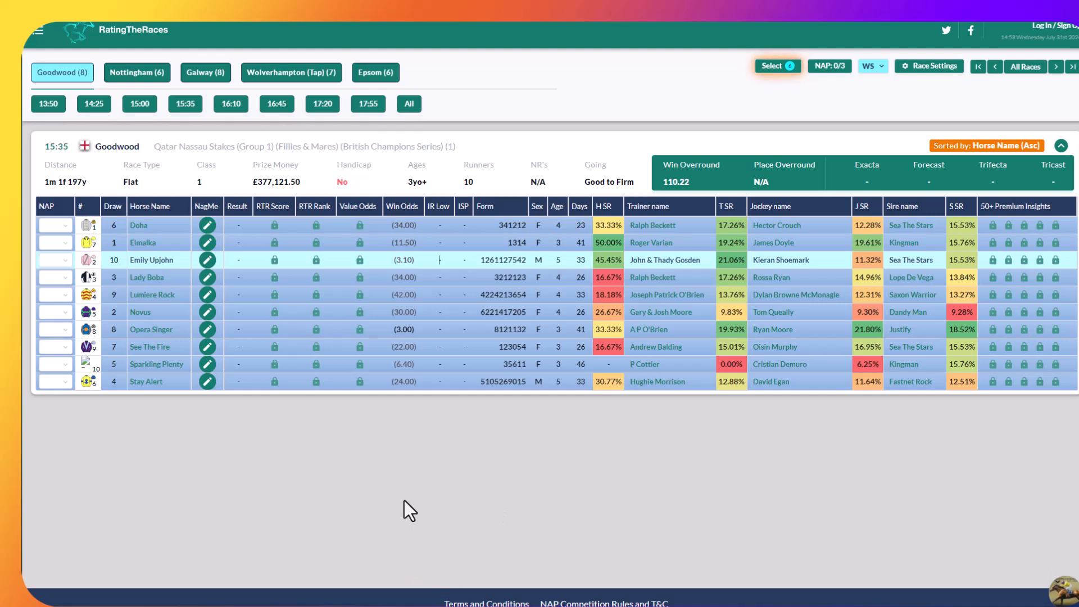
mouse_move(520, 177)
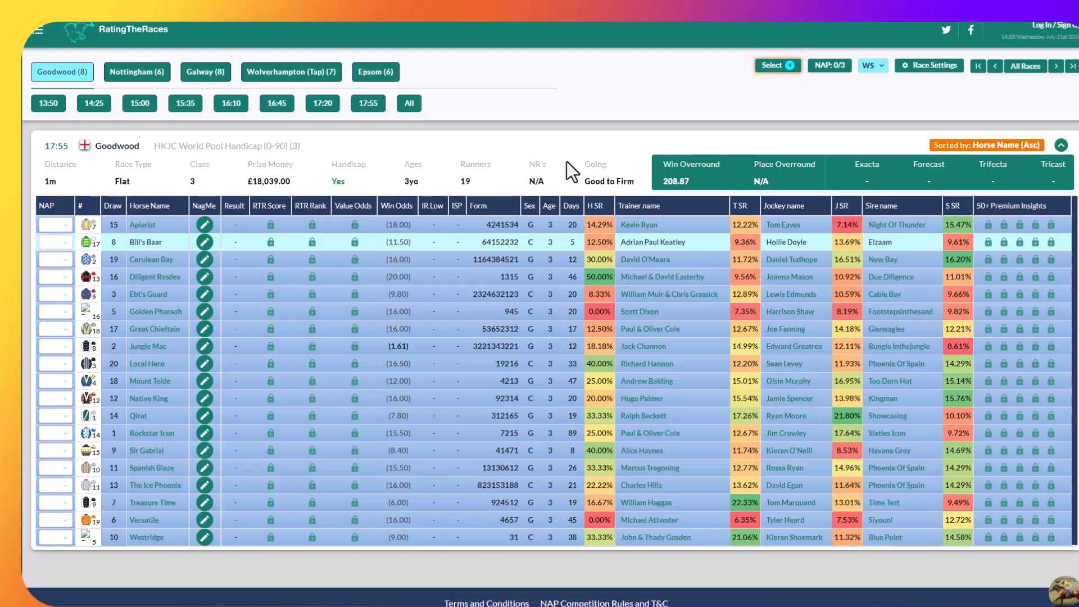
Switch RatingTheRaces to the Galway meeting's race list
left_click(205, 72)
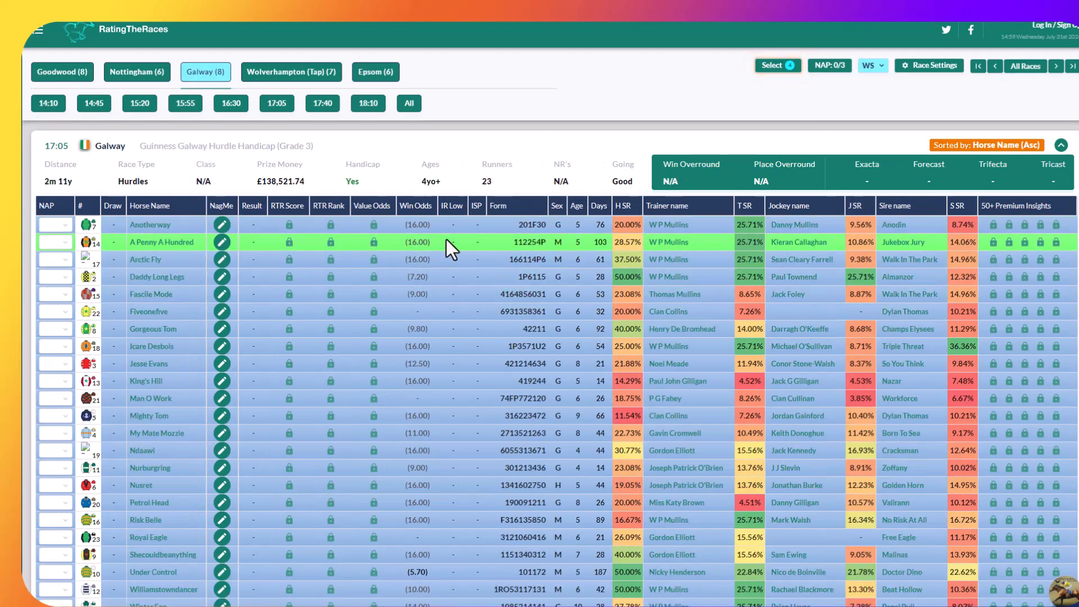
mouse_move(436, 558)
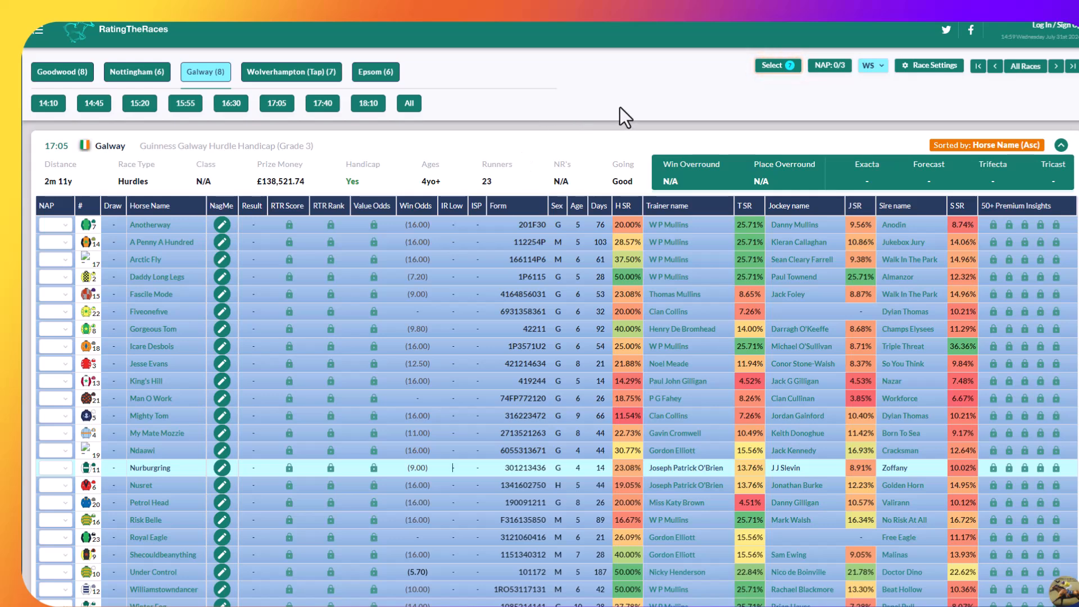
mouse_move(658, 136)
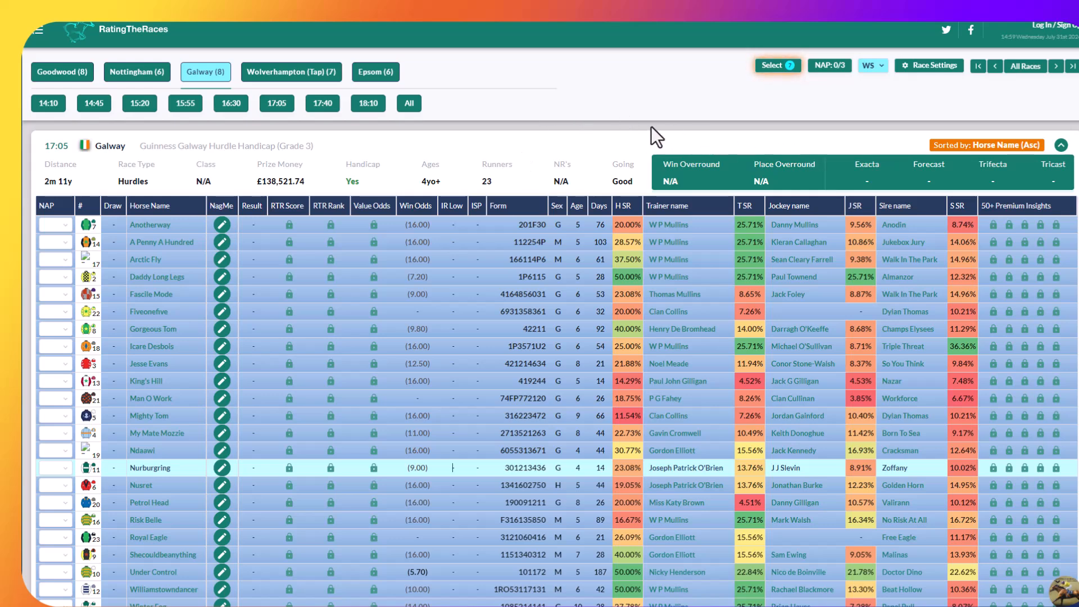